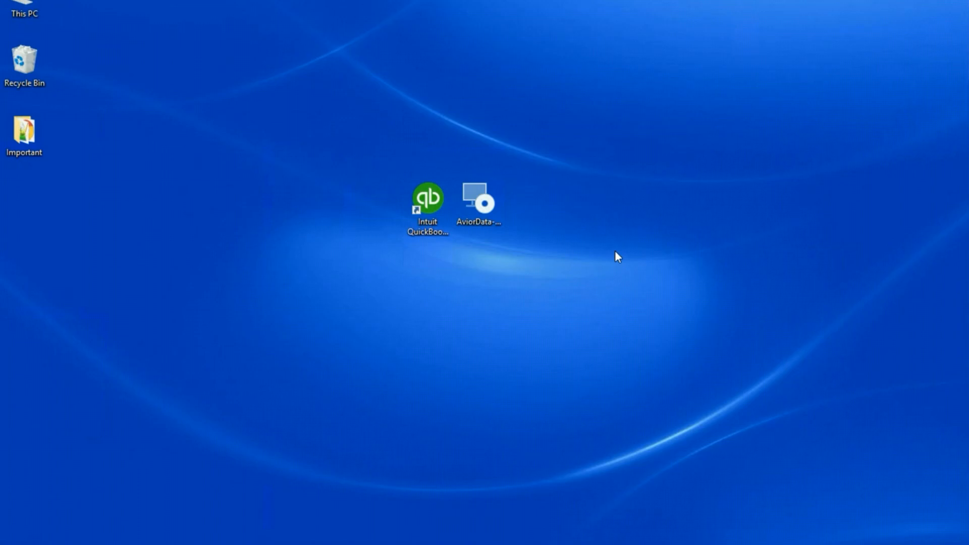
- Launch the QuickBooks Enterprise Solutions shortcut with Run as administrator
click(426, 198)
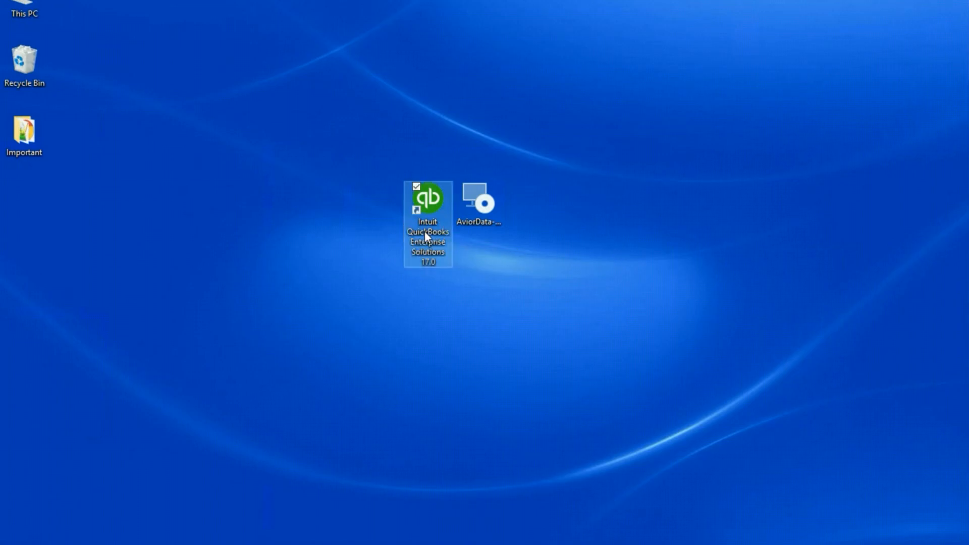
right_click(427, 222)
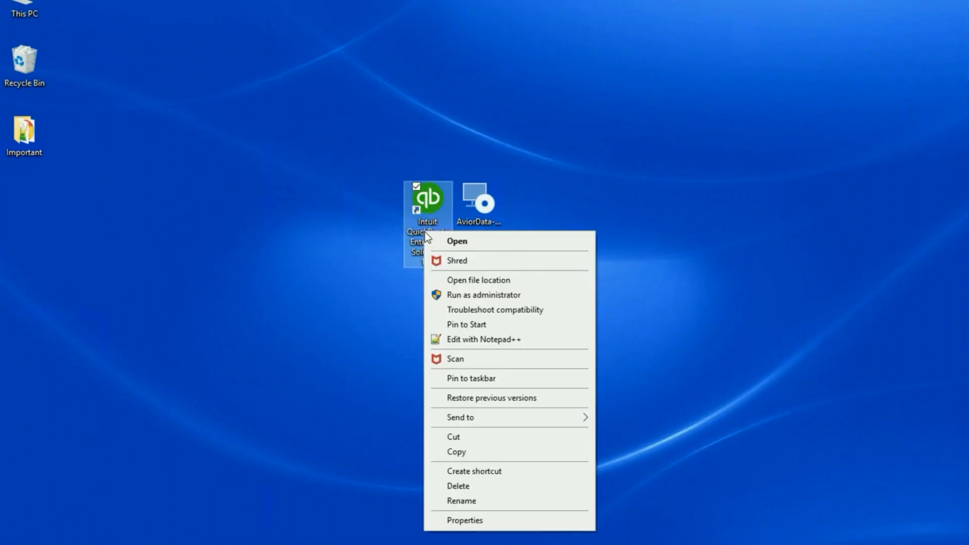
mouse_move(484, 294)
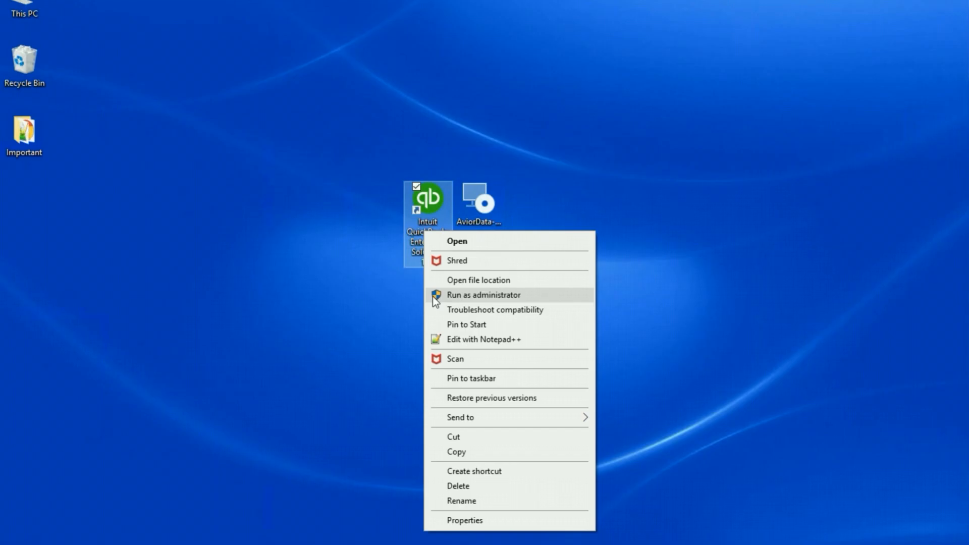
click(484, 295)
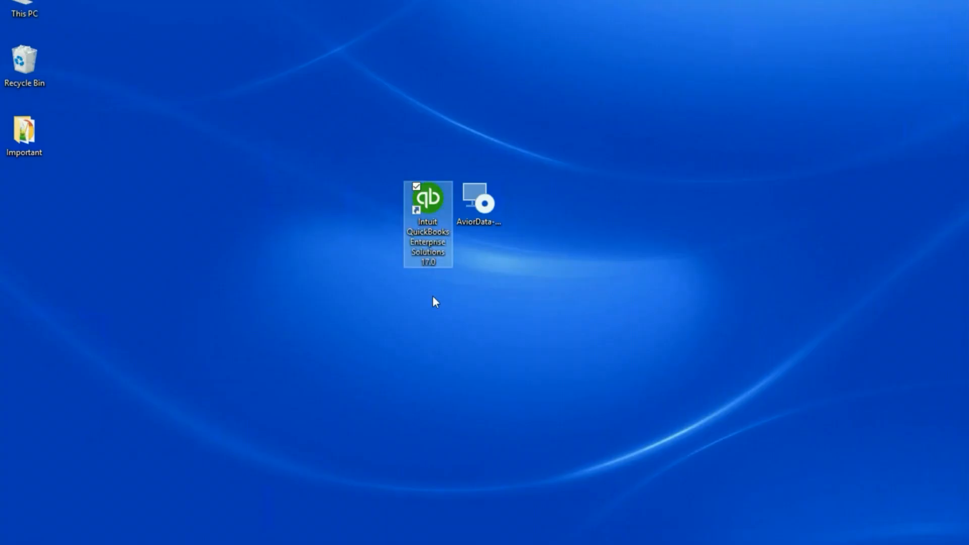
- Start QuickBooks and reach the Company menu on the home page for the Avior Data plugin
double_click(427, 198)
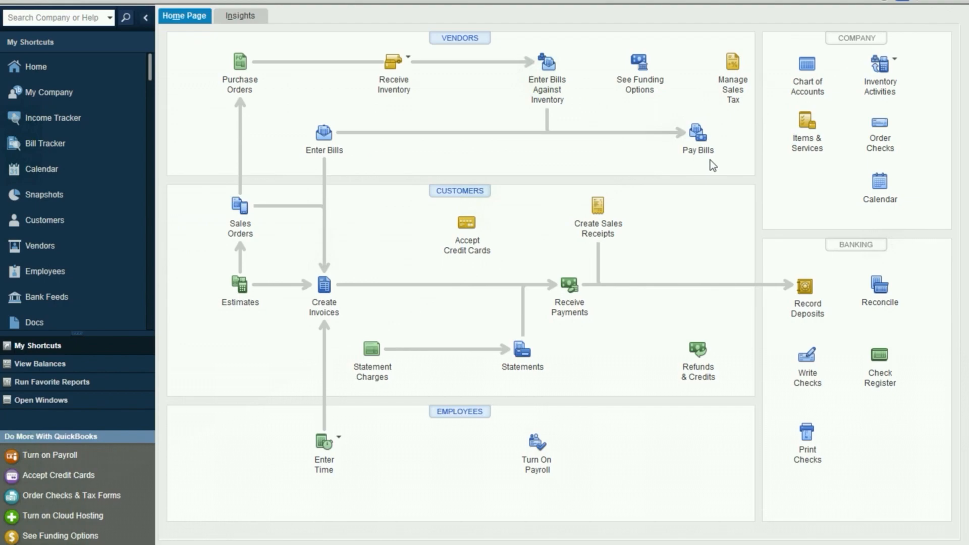
mouse_move(189, 6)
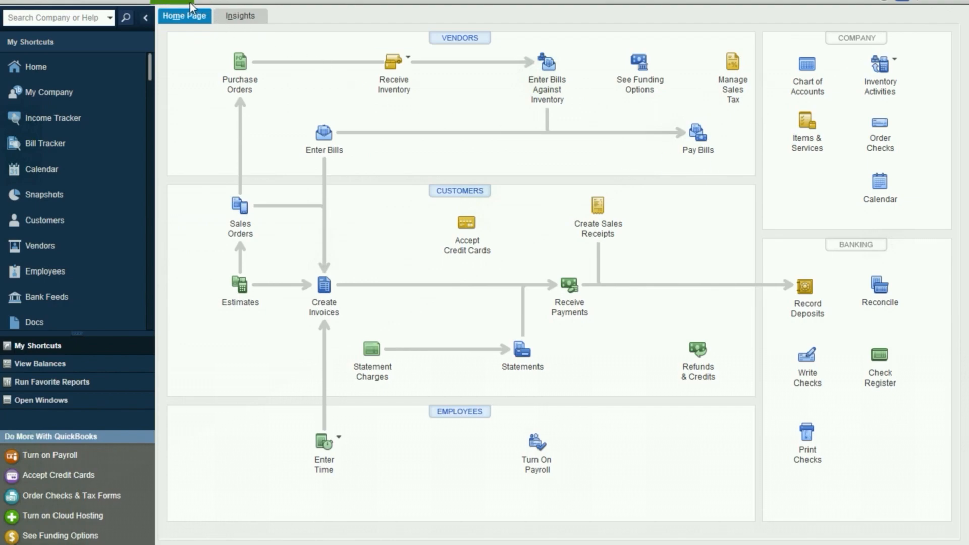
click(186, 5)
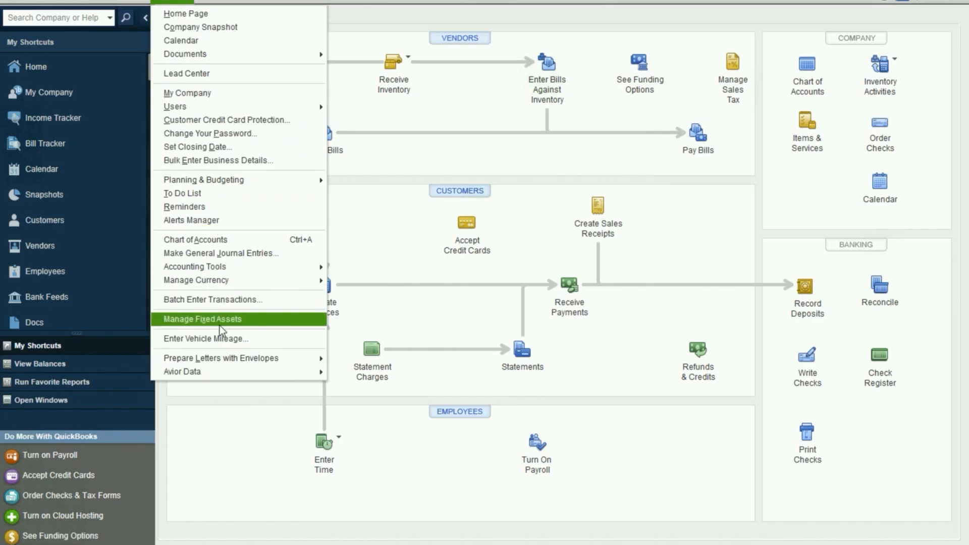
mouse_move(182, 371)
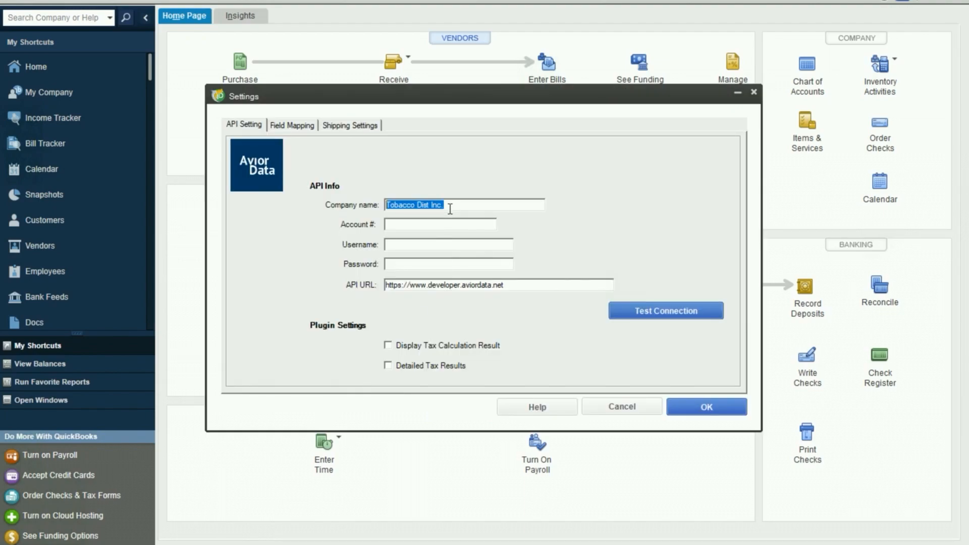
text(Sales Tax XO)
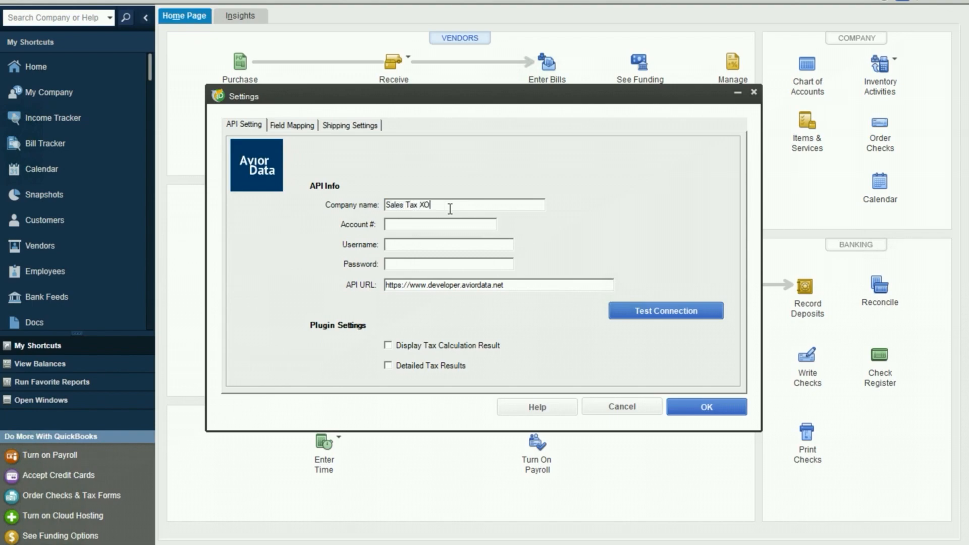
text(Sales Tax Company)
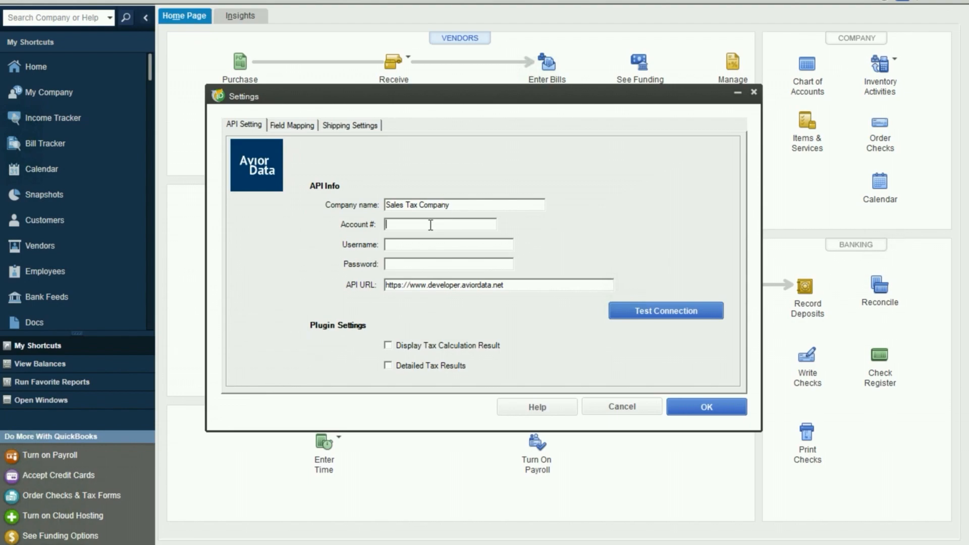
text(1234567890)
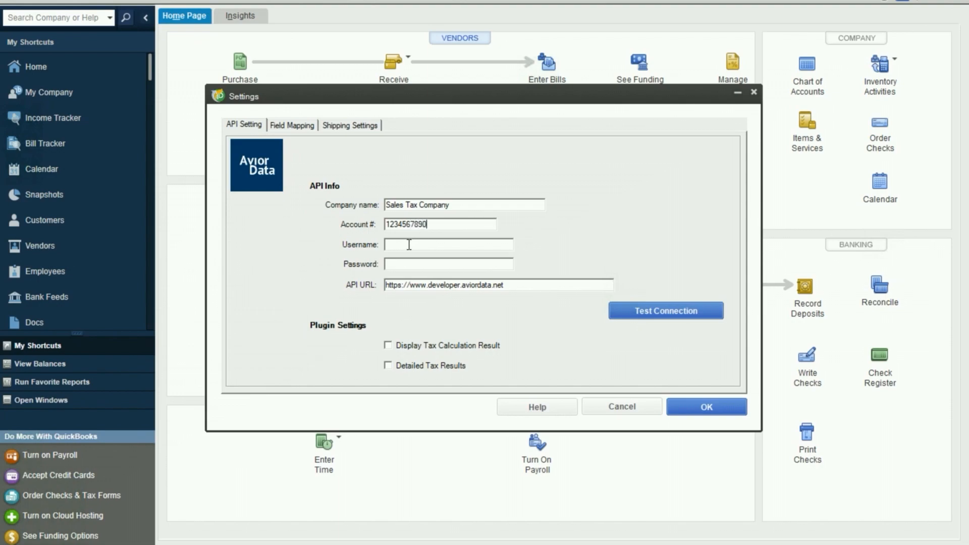
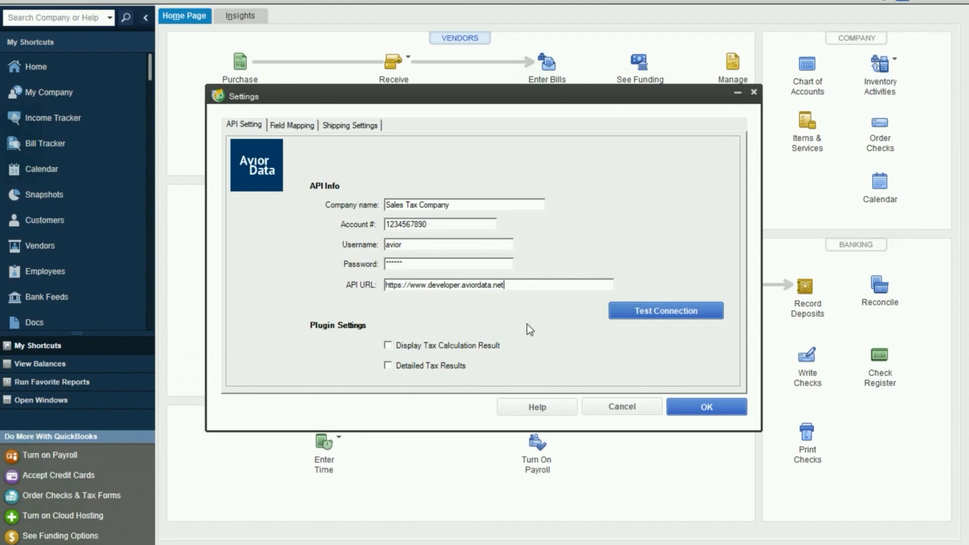
mouse_move(315, 303)
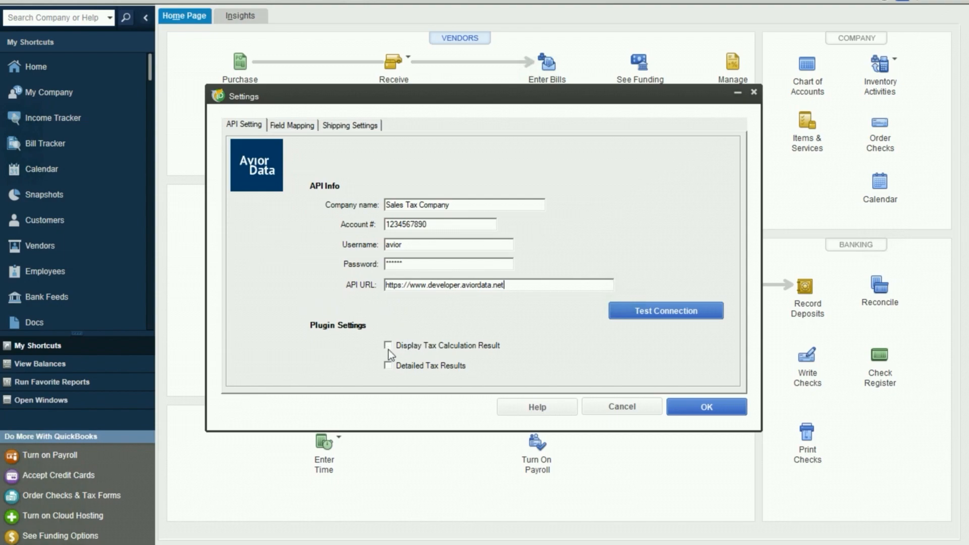
click(388, 366)
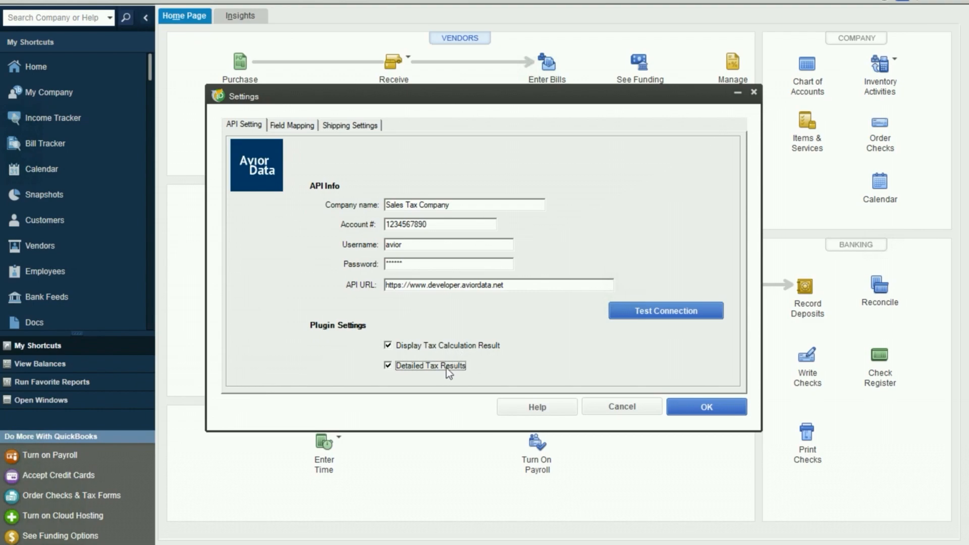
mouse_move(623, 362)
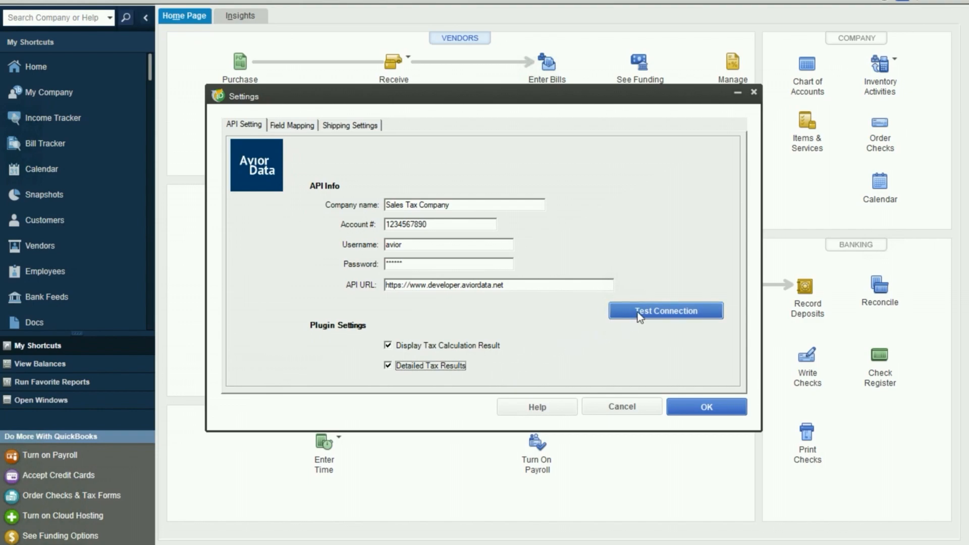
click(665, 310)
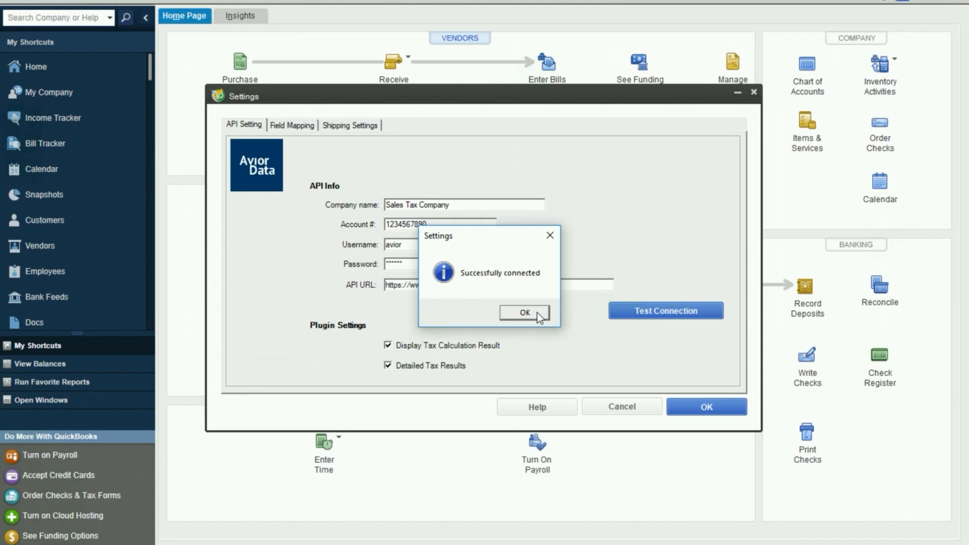
click(524, 312)
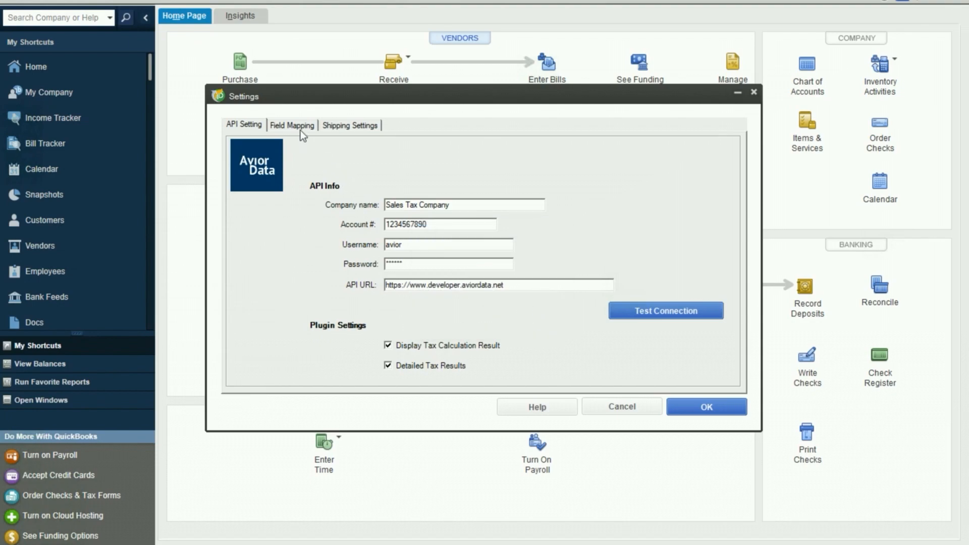
- Map Destination county and set sku to Custom Field with value SKU
click(292, 125)
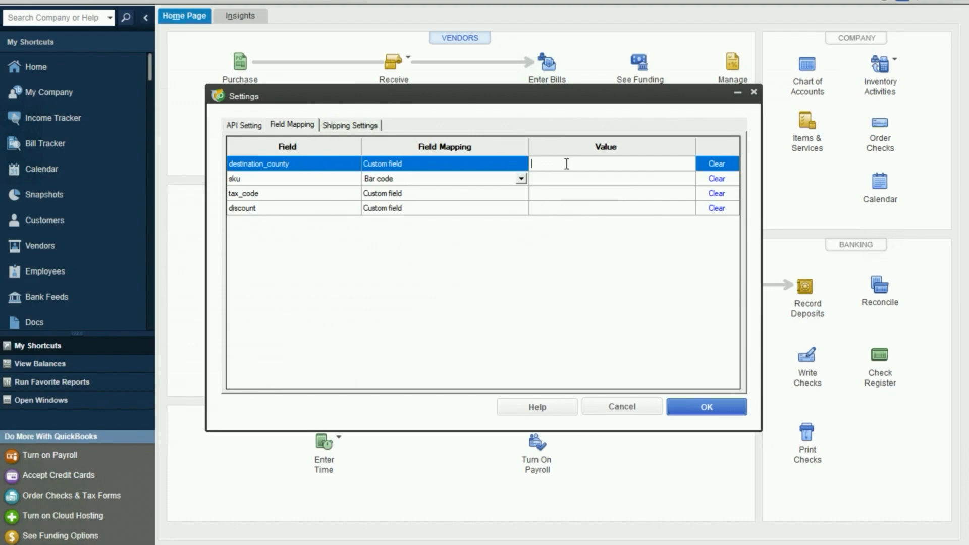
text(Destinat)
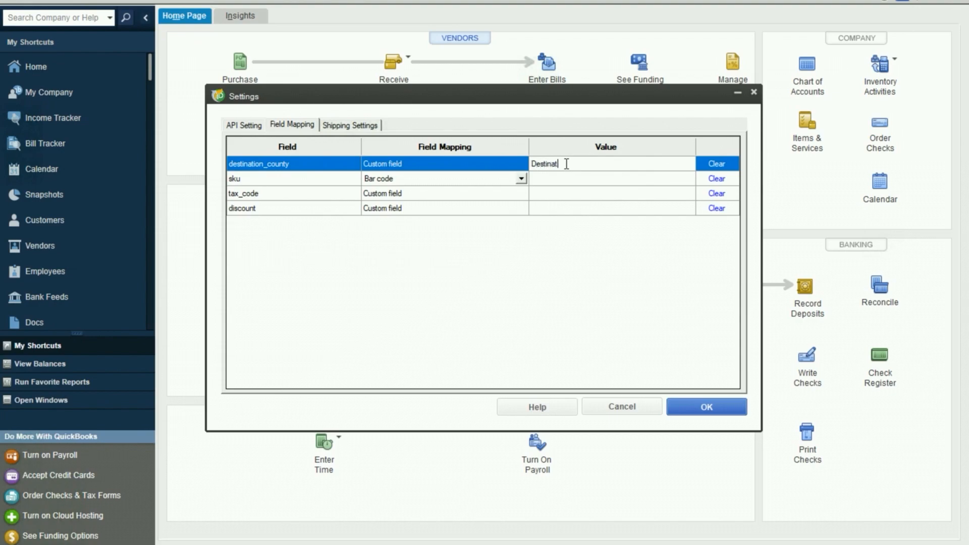
text(ion county)
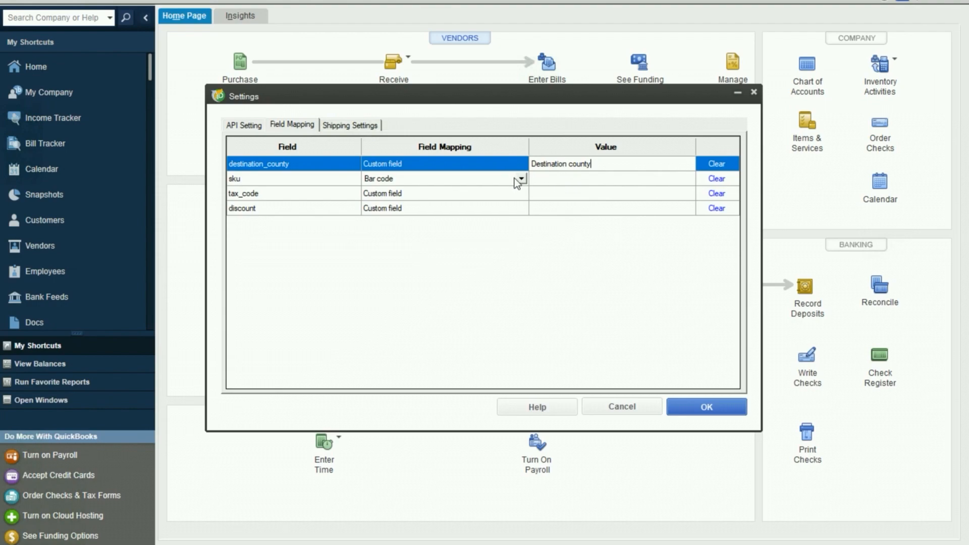
click(520, 179)
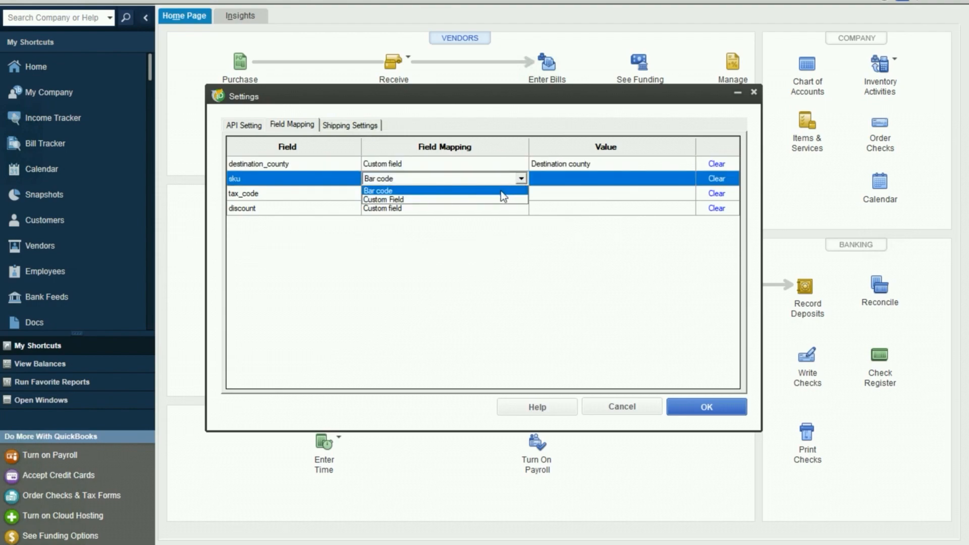
click(383, 199)
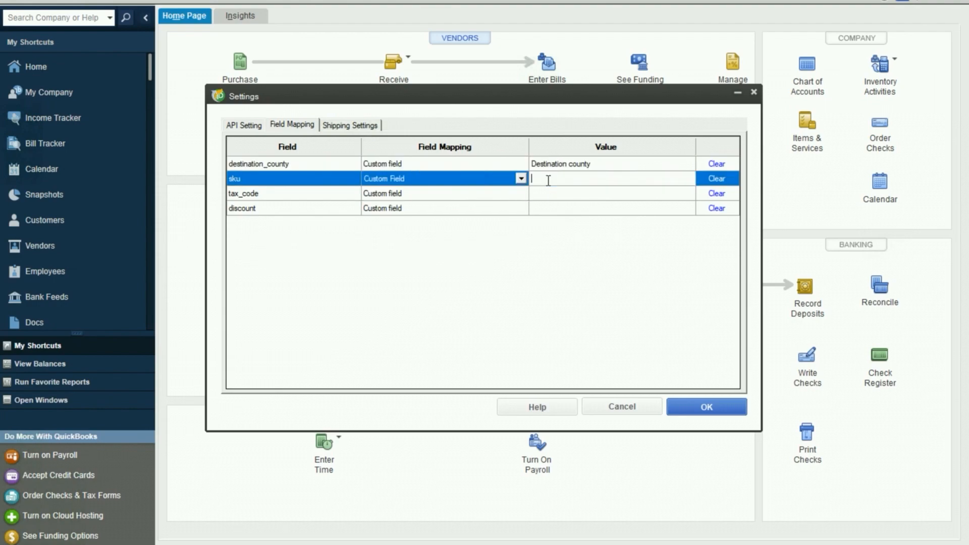
text(SKU)
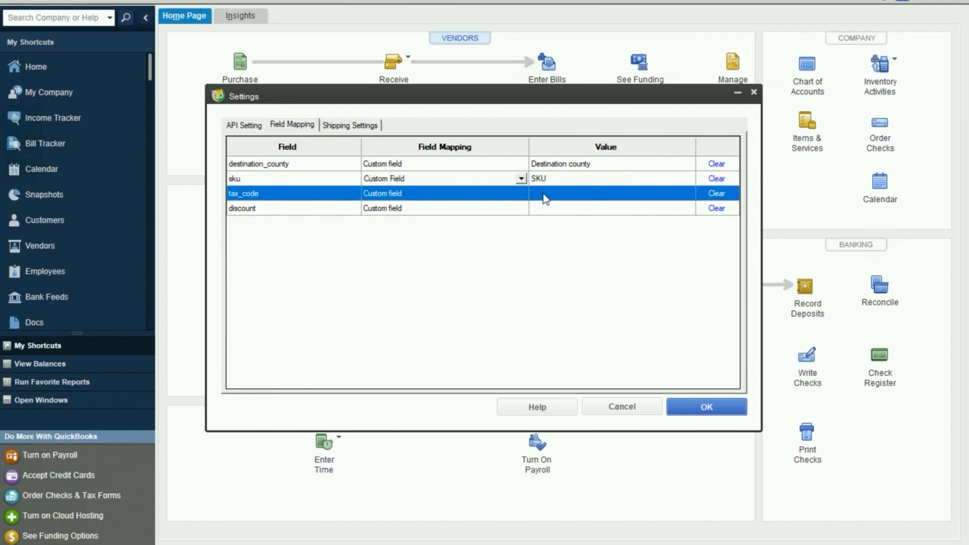
- Map Tax code and Discount, save the mappings and dismiss the confirmation
text(Tax code)
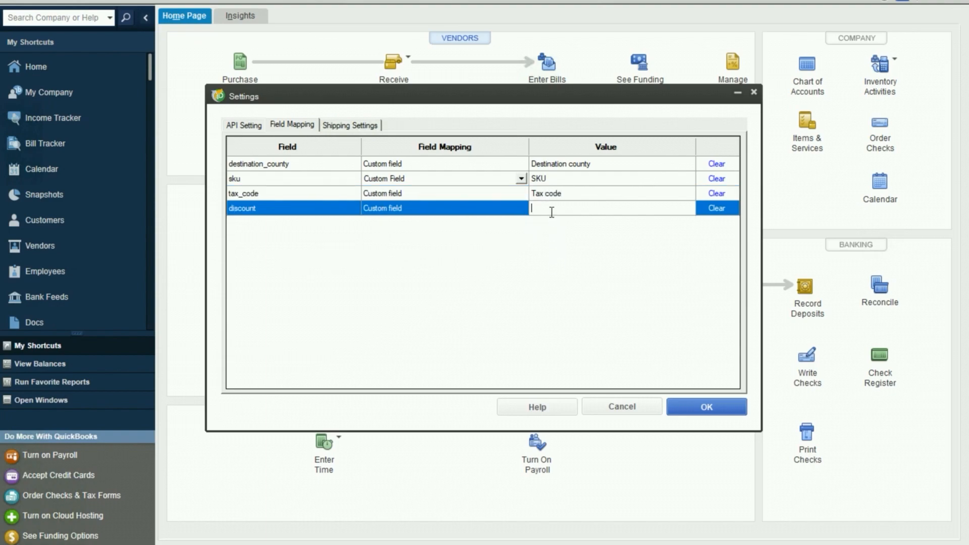
text(Discount)
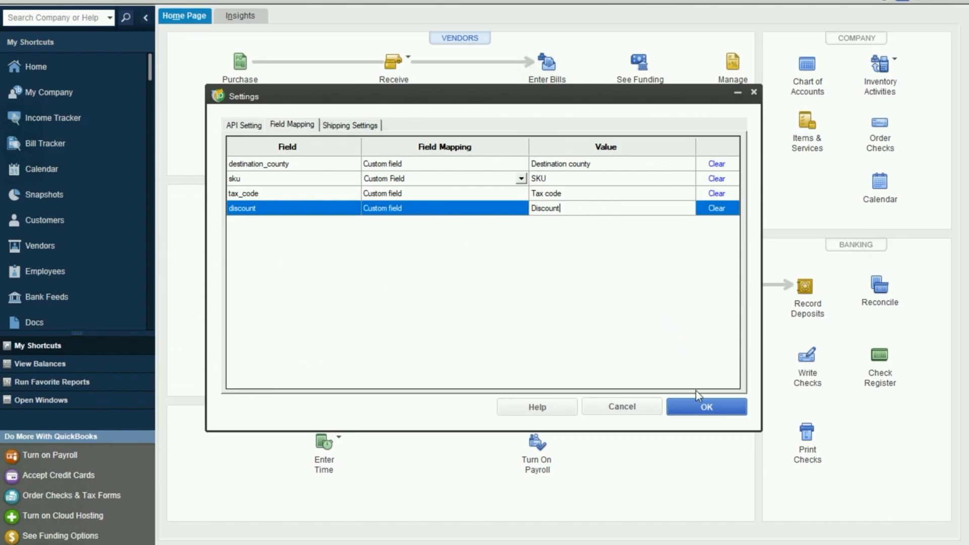
click(706, 407)
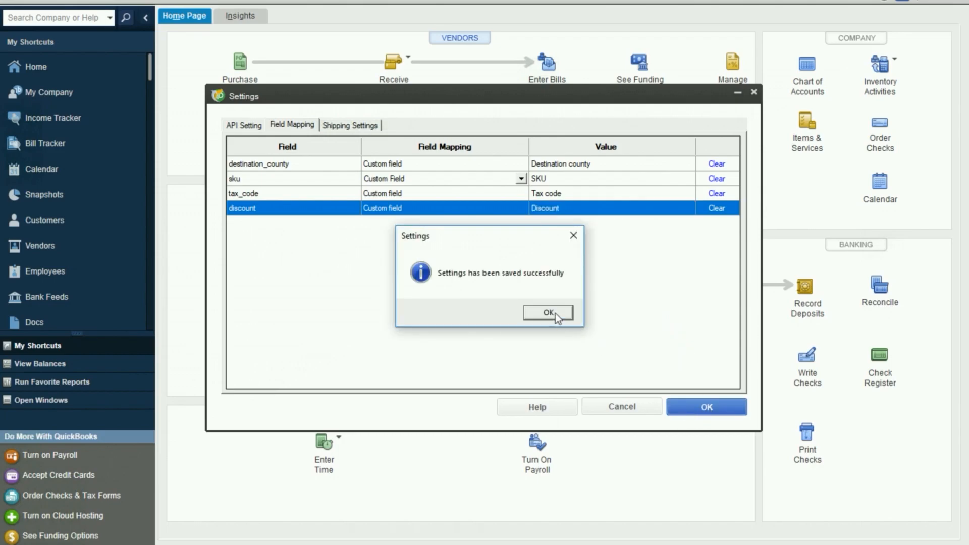
click(547, 313)
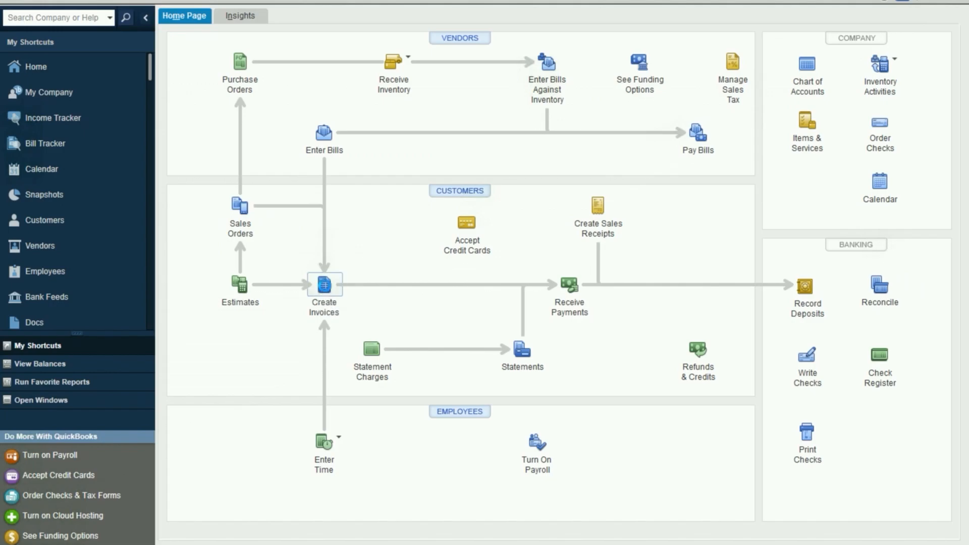
- Create an invoice for GA Customer with Phones at 100.00 and Milk at 5.00, then save it
click(323, 285)
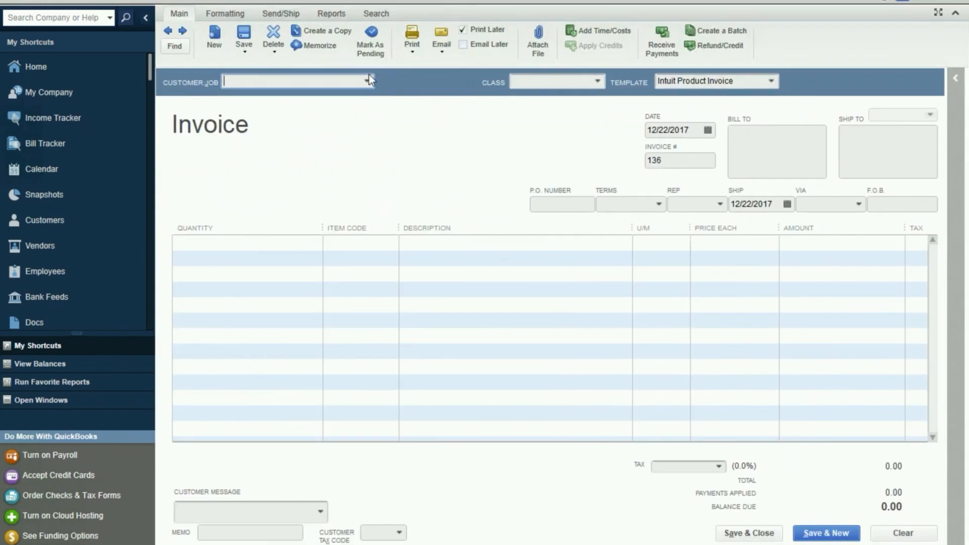
text(GACustomer)
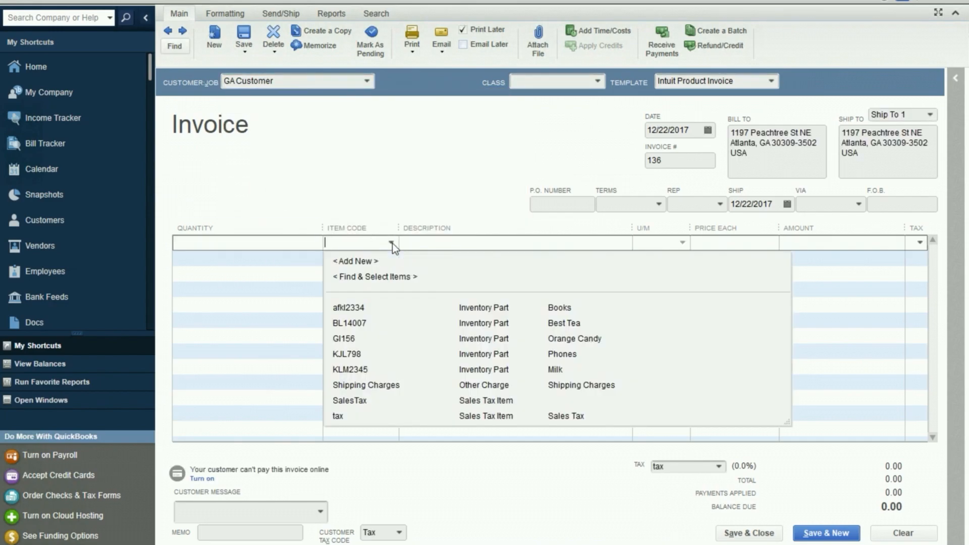
click(347, 353)
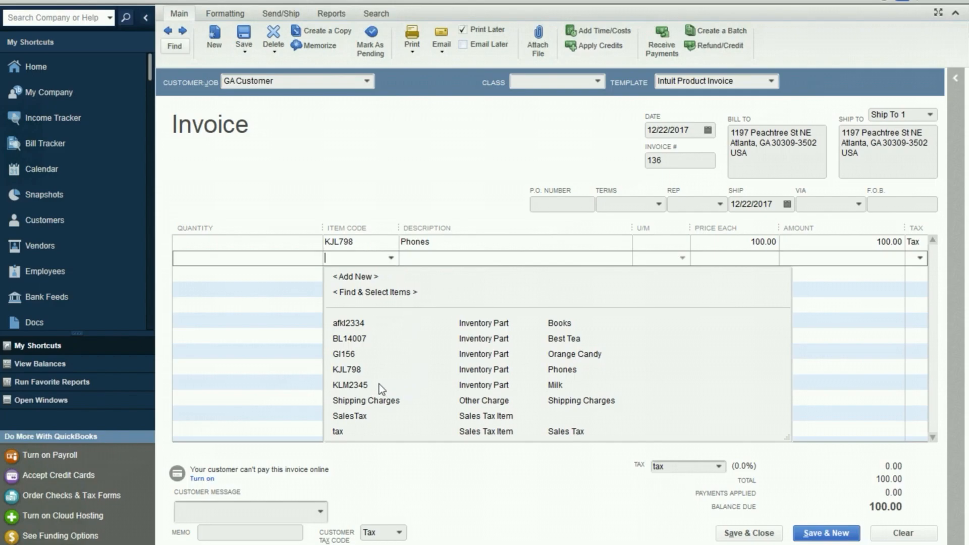
click(349, 385)
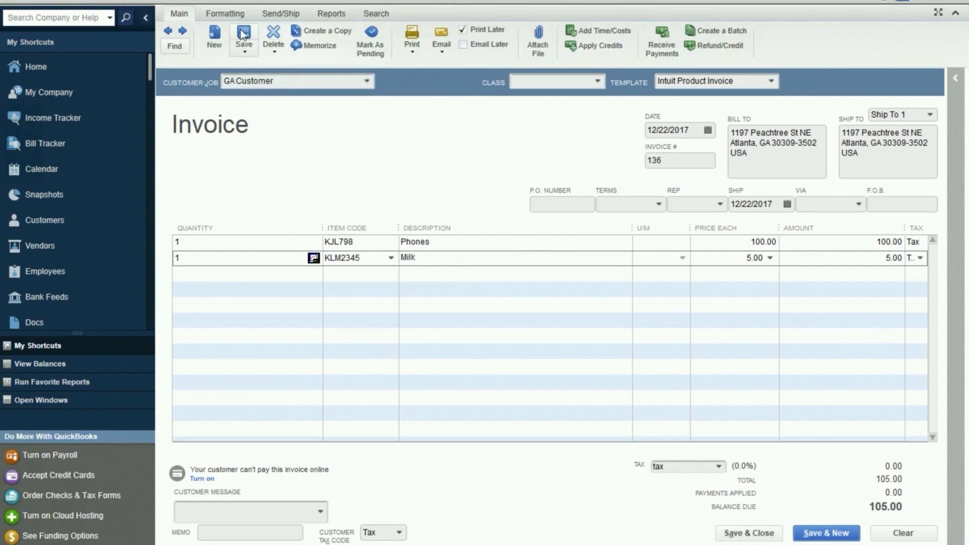
click(242, 39)
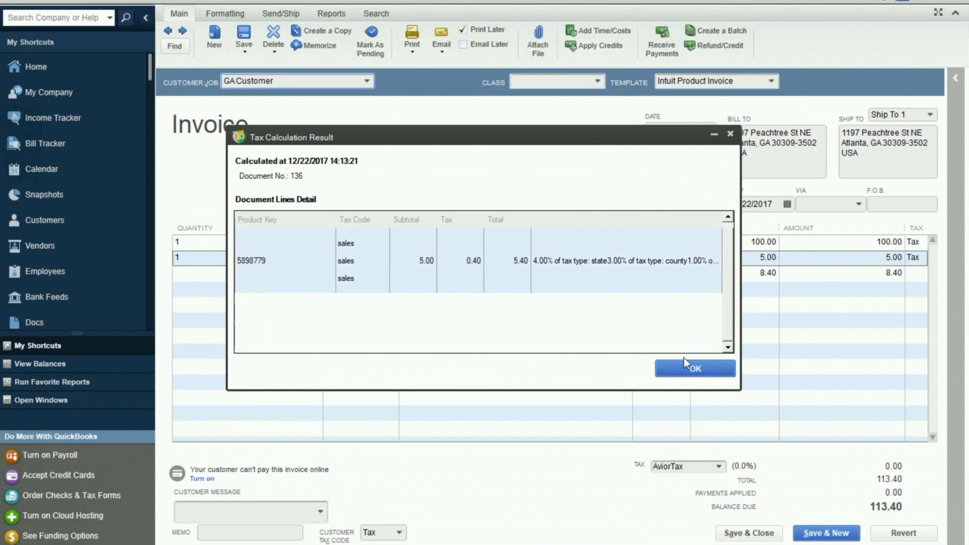
- Close the Tax Calculation Result, leaving the 8.40 sales tax line and 113.40 total
click(694, 368)
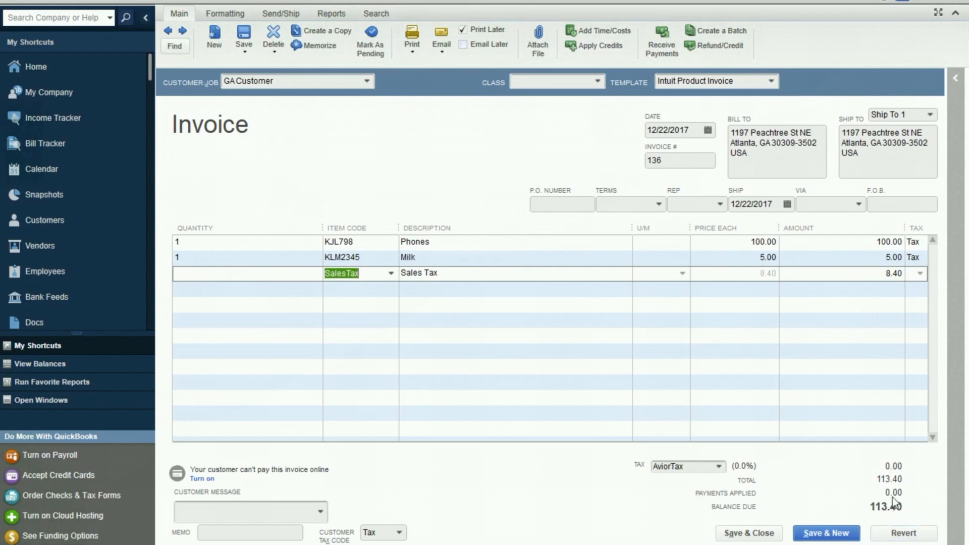
mouse_move(761, 466)
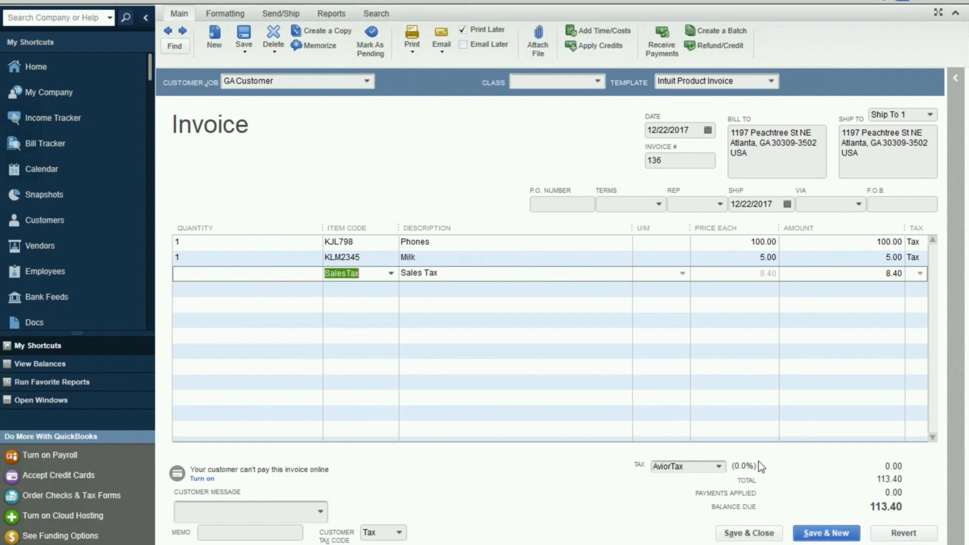